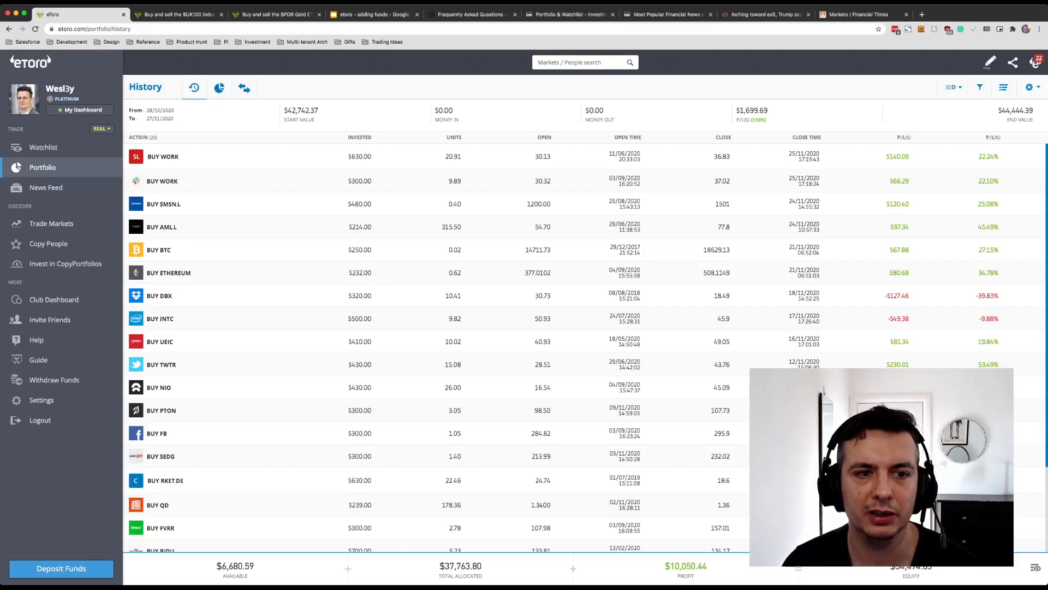
- Switch from the eToro closed-trades history to the Investing.com portfolio list
{"action": "left_click", "coordinate": [568, 15]}
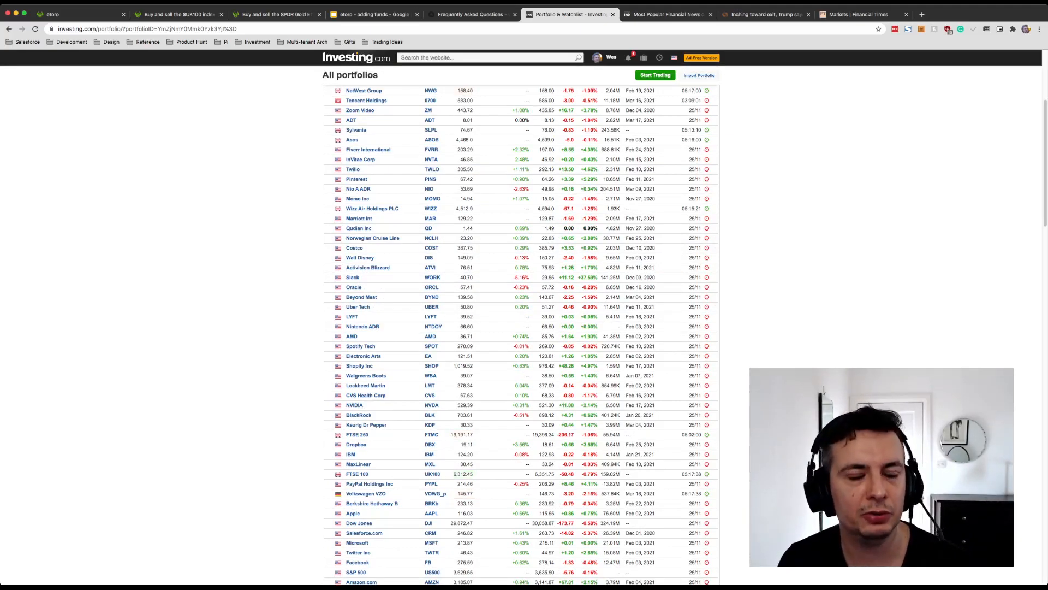
- Return from Investing.com to the eToro watchlist page
{"action": "left_click", "coordinate": [51, 14]}
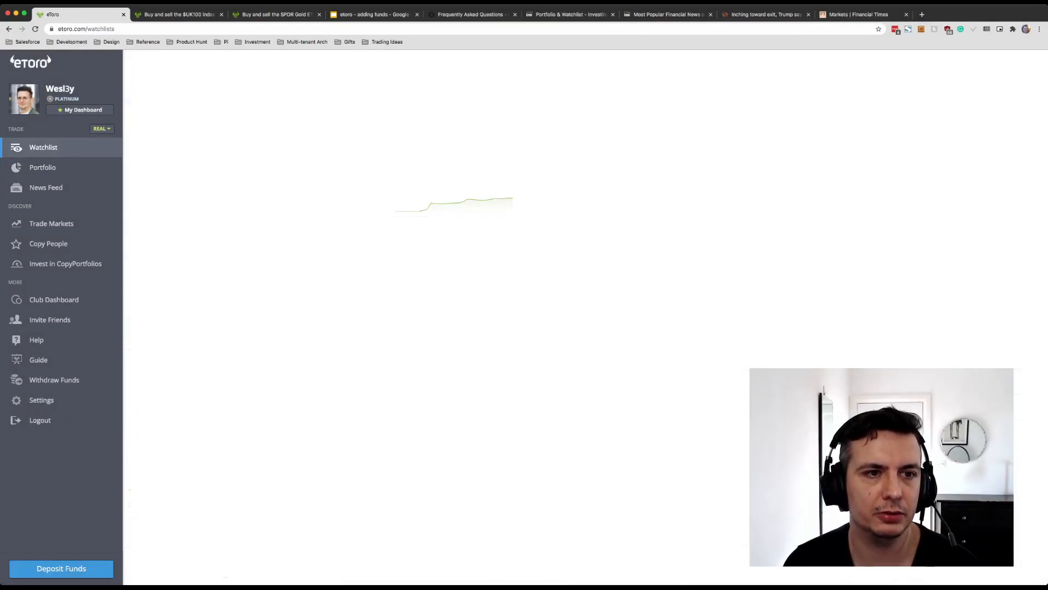
- Show the Cryptos watchlist, then the Indices watchlist with FRA40, UK100, SPX500, NSDQ100
{"action": "left_click", "coordinate": [44, 147]}
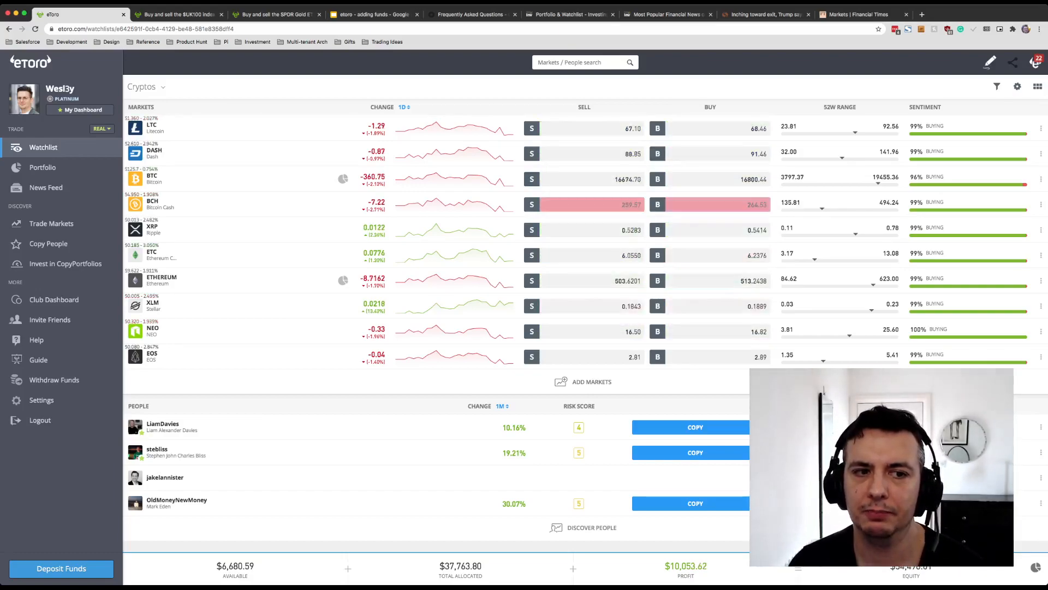
{"action": "left_click", "coordinate": [43, 167]}
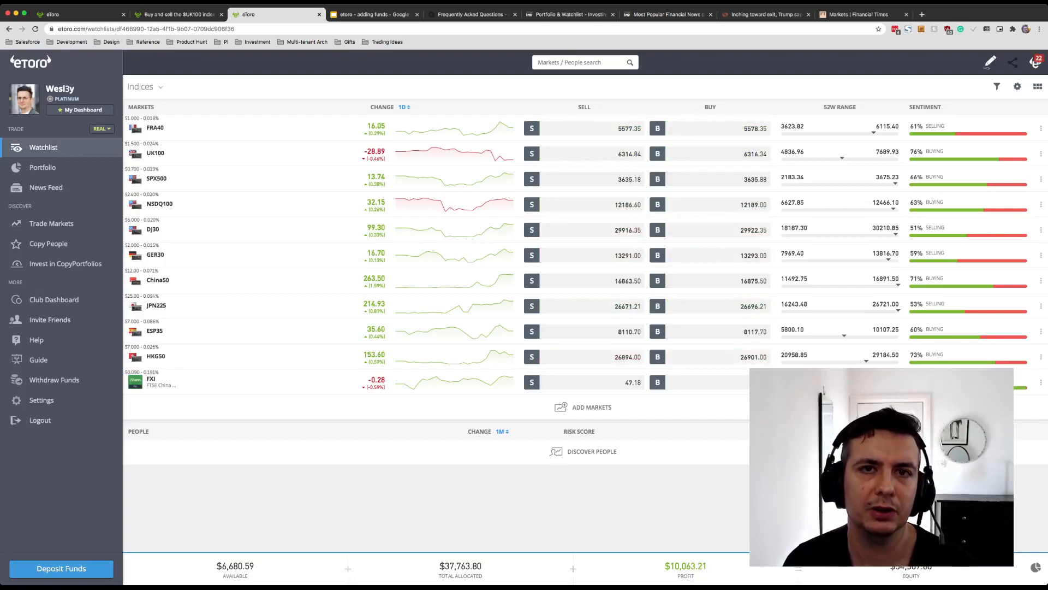
- Switch from the eToro indices watchlist to the Investing.com portfolio list
{"action": "left_click", "coordinate": [567, 14]}
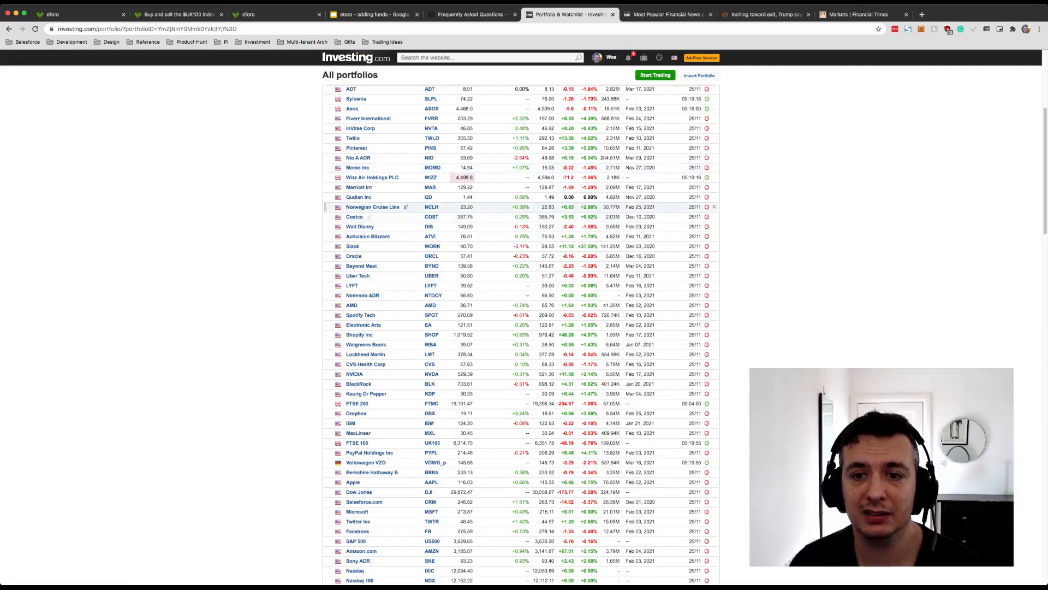
- Bring the eToro Indices watchlist (FRA40, UK100, SPX500) back on screen
{"action": "left_click", "coordinate": [274, 14]}
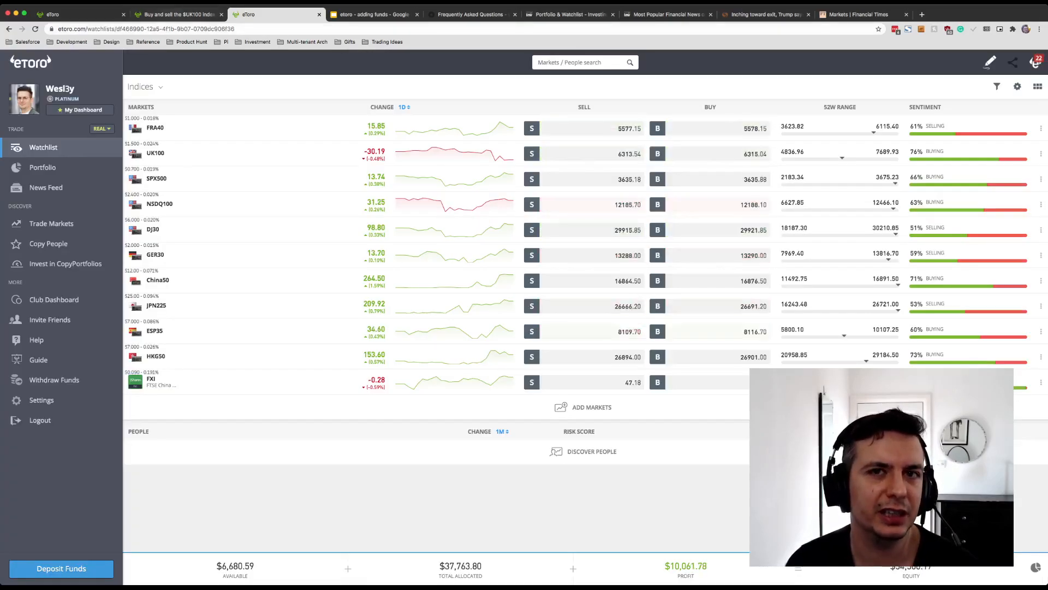
- Show the eToro UK100 index market page with its price and pinned post
{"action": "left_click", "coordinate": [766, 14]}
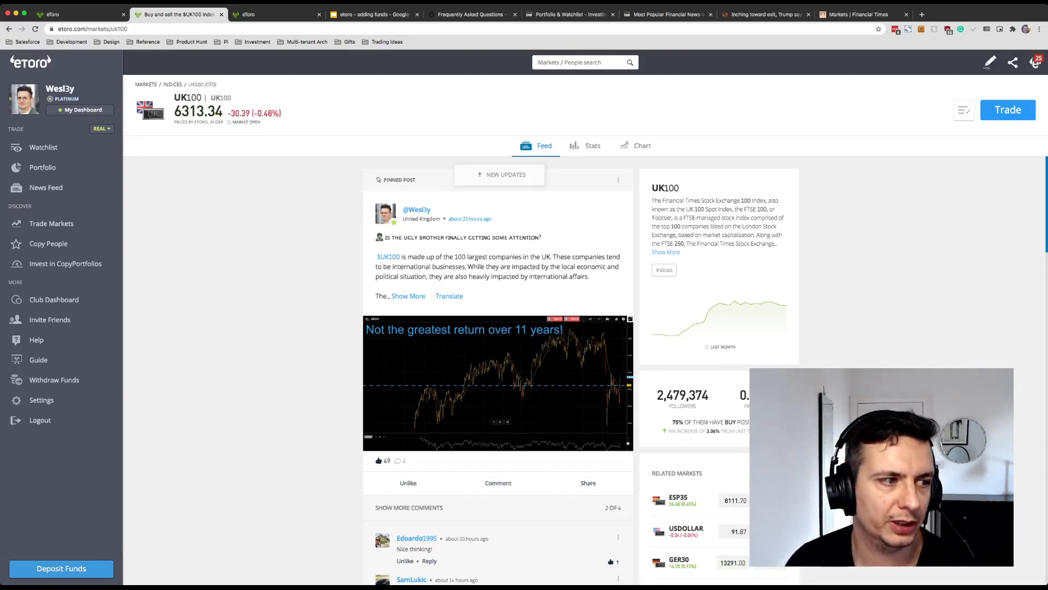
- Show the Getting Rich Slowly FAQ page about copying on eToro
{"action": "left_click", "coordinate": [471, 14]}
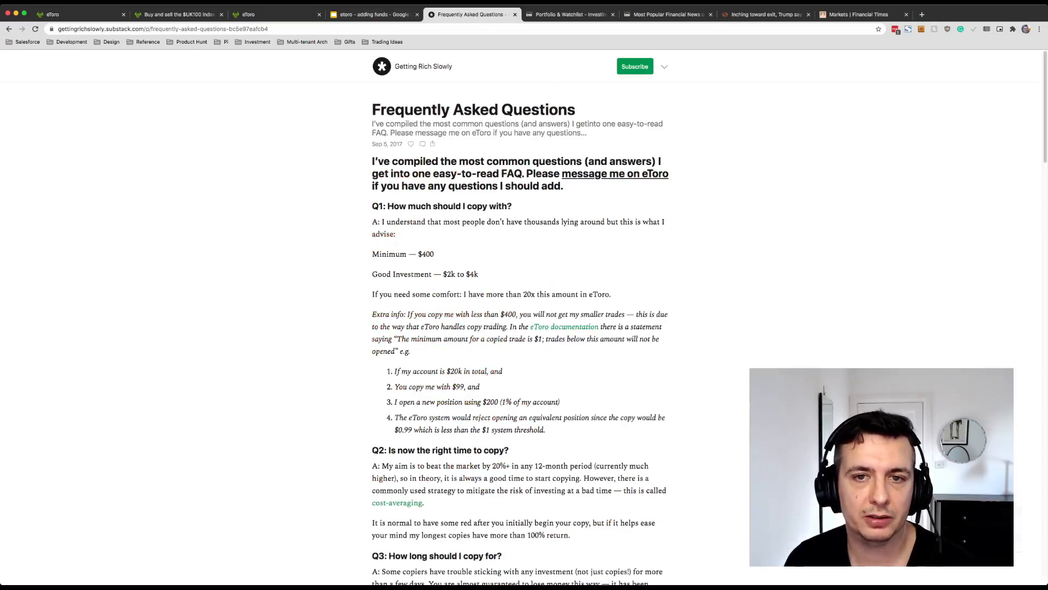